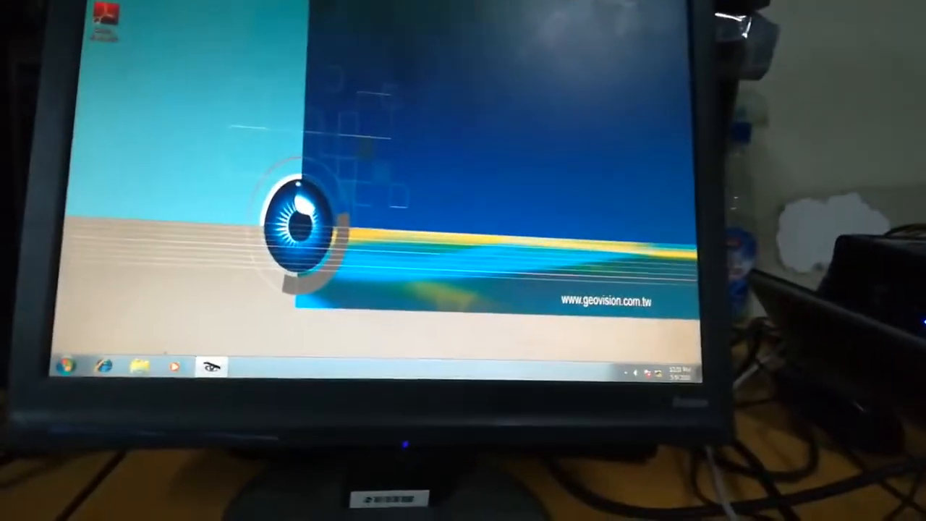
# - Launch Command Prompt by searching 'cmd' from the Start menu
pyautogui.click(66, 365)
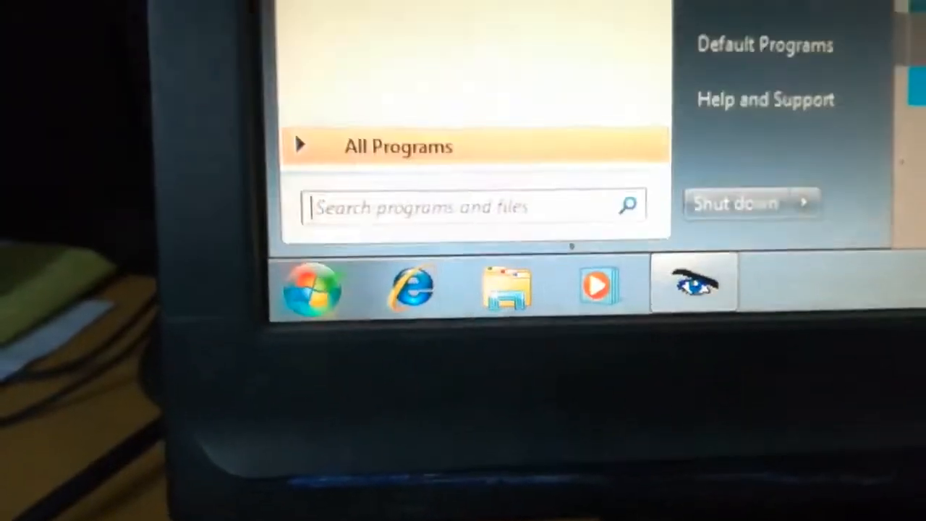
pyautogui.write('cmd')
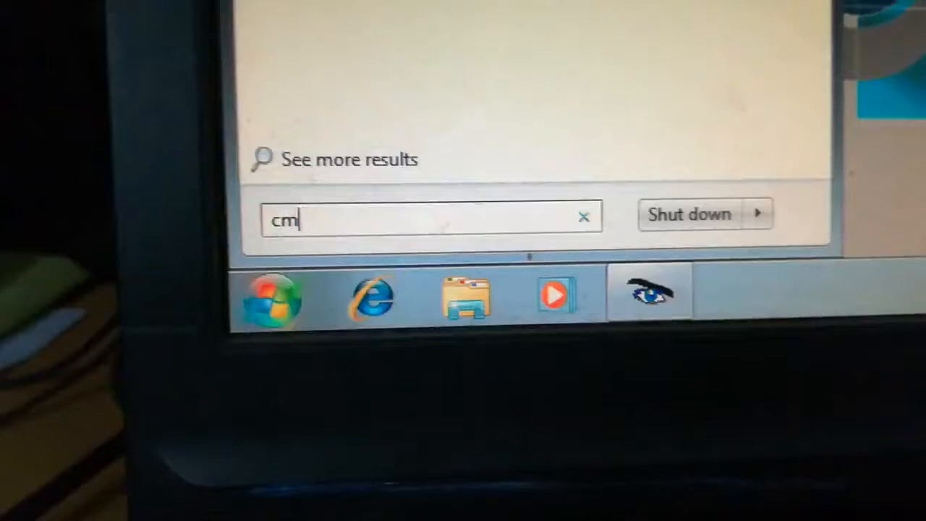
pyautogui.press('enter')
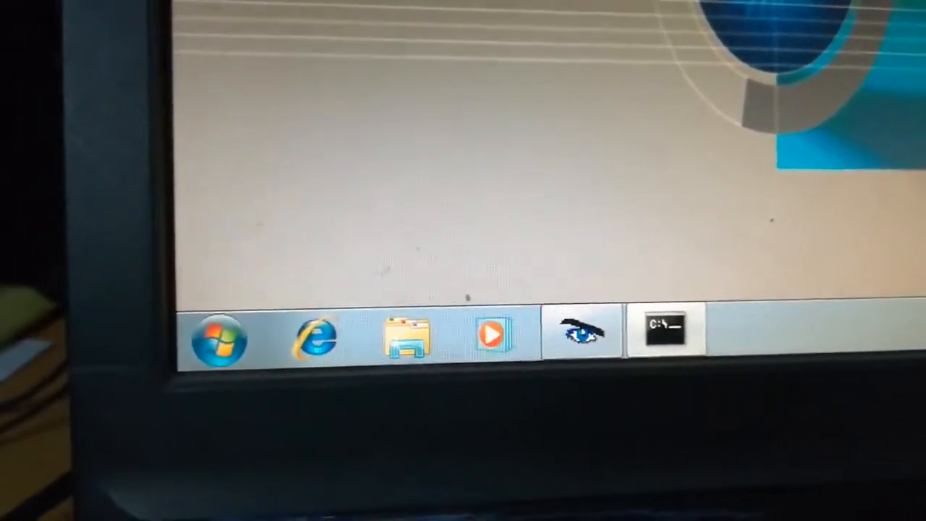
# - Bring Command Prompt forward to view the ipconfig adapter output
pyautogui.click(664, 330)
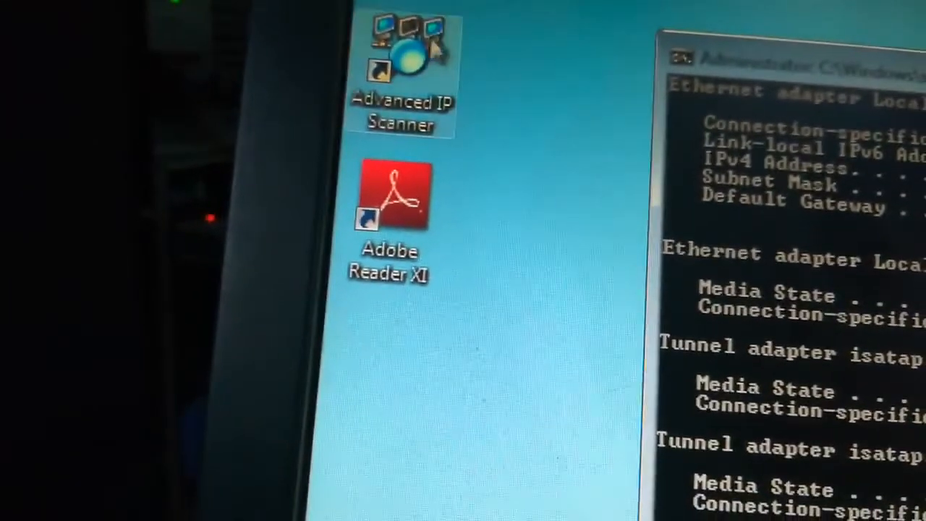
# - Launch Advanced IP Scanner and scan 192.168.8.1-254 for devices
pyautogui.doubleClick(403, 58)
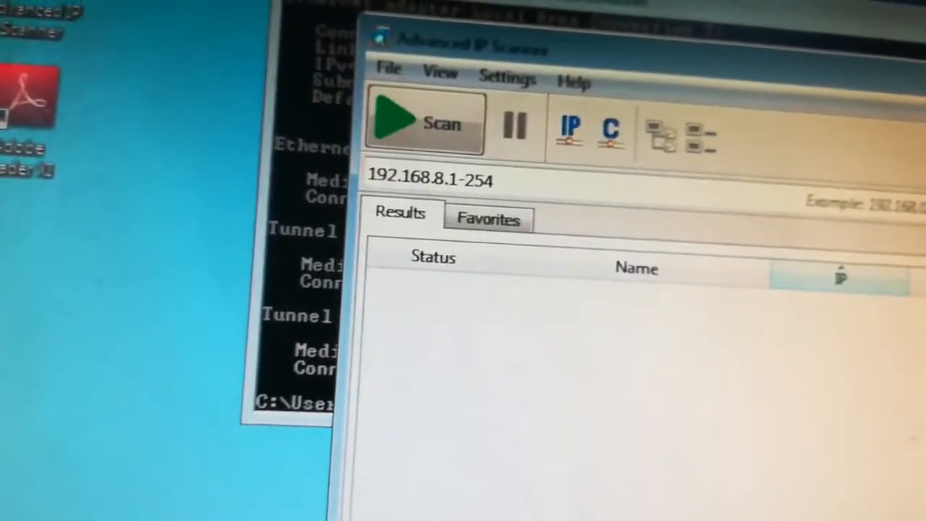
pyautogui.click(419, 123)
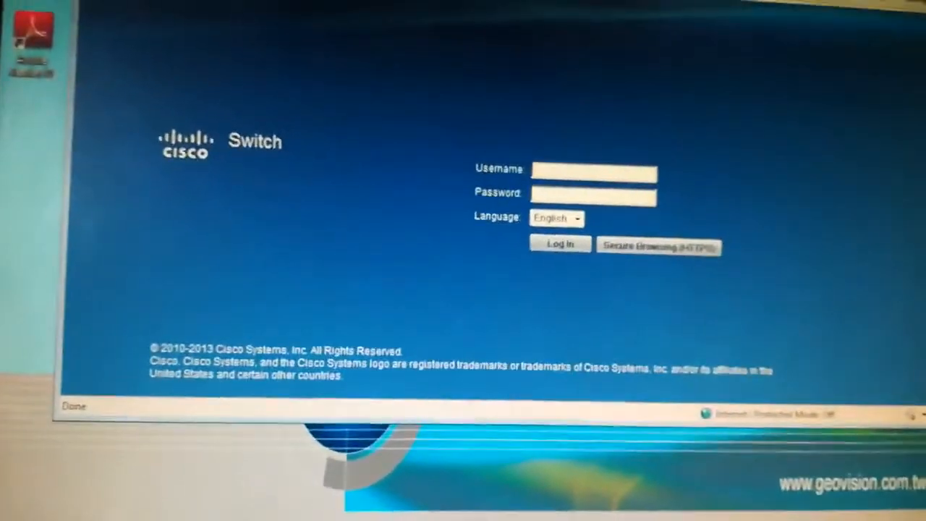
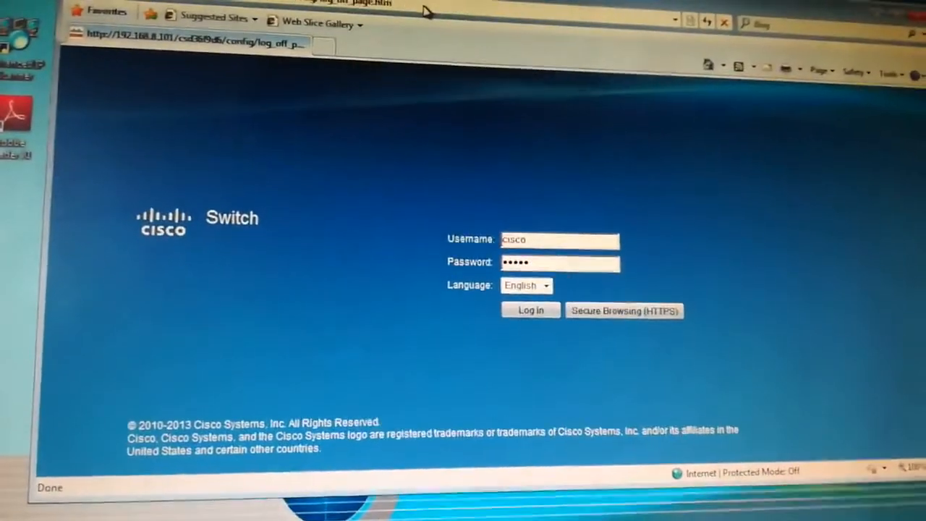
pyautogui.click(530, 309)
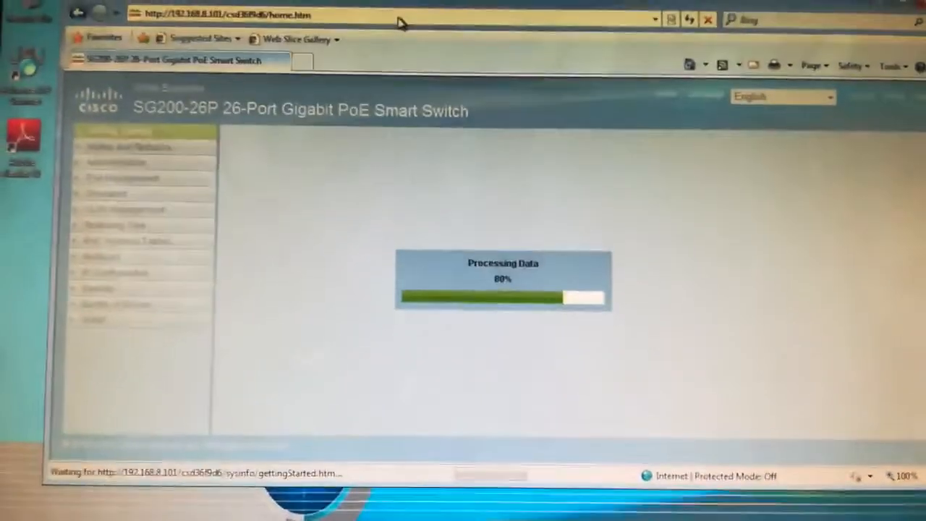